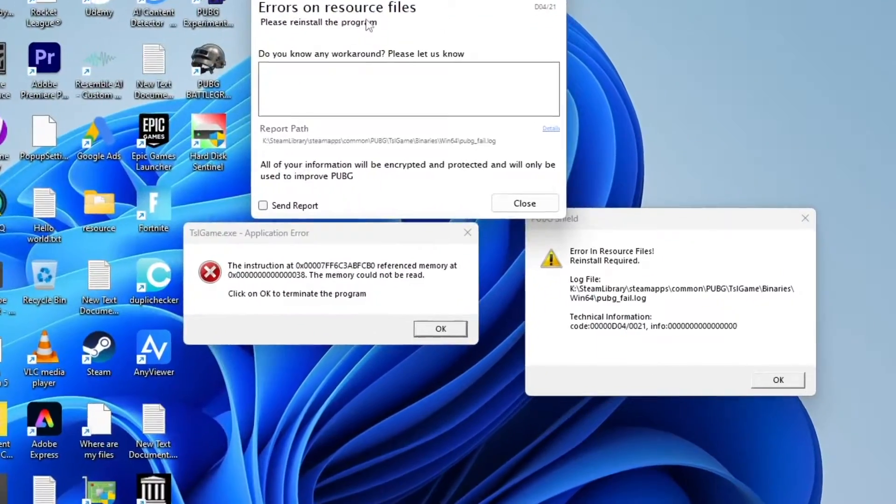
- Open the Properties window for PUBG: BATTLEGROUNDS from the Steam Library
left_click(525, 203)
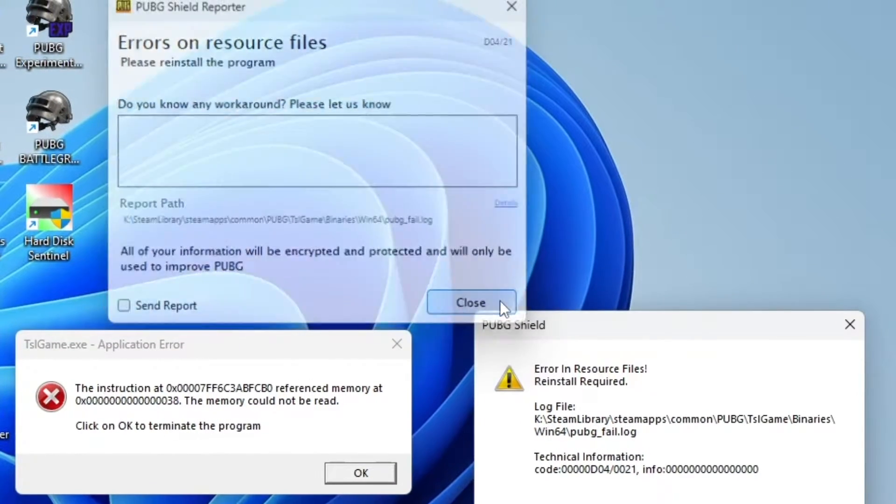
left_click(471, 302)
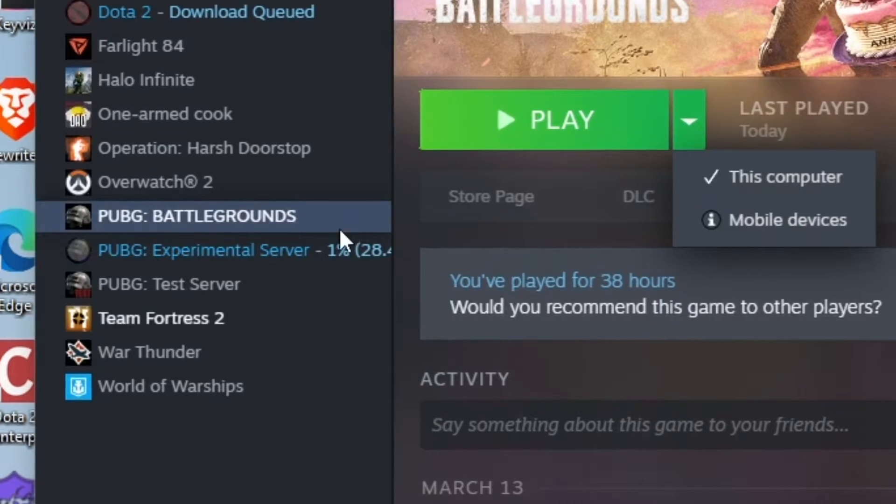
right_click(191, 216)
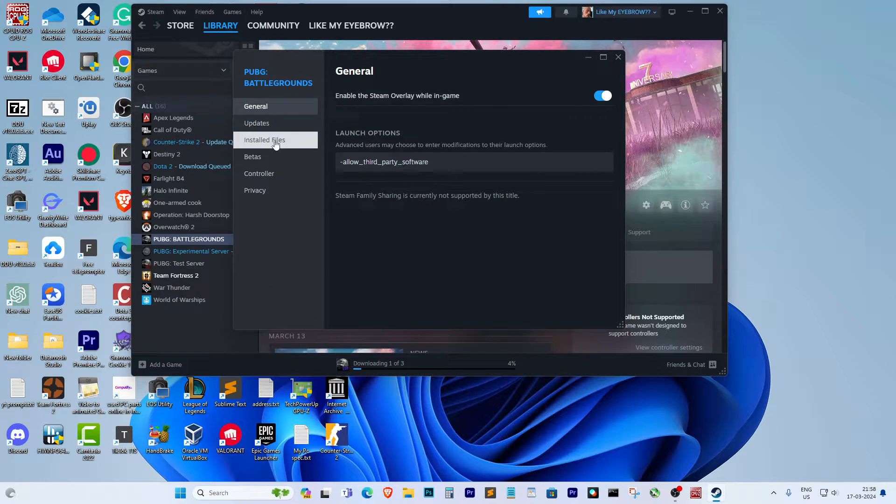
- Start verifying PUBG: BATTLEGROUNDS game files from the Installed Files page
left_click(264, 139)
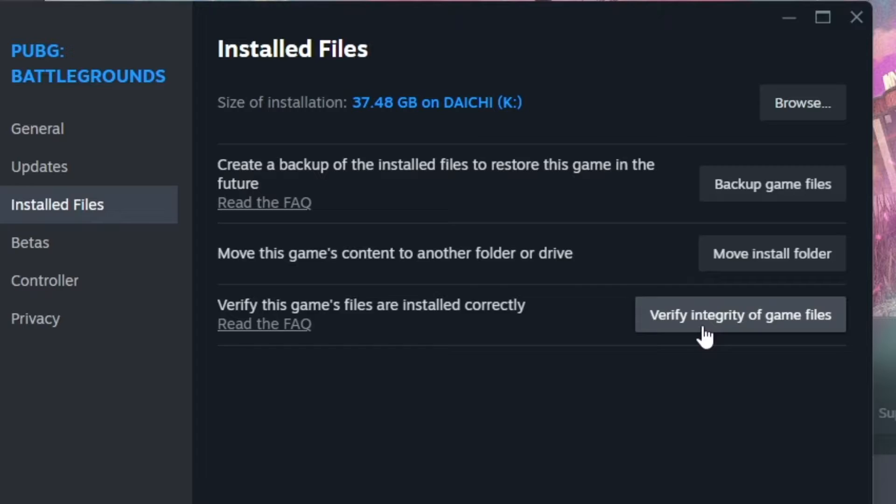
left_click(740, 314)
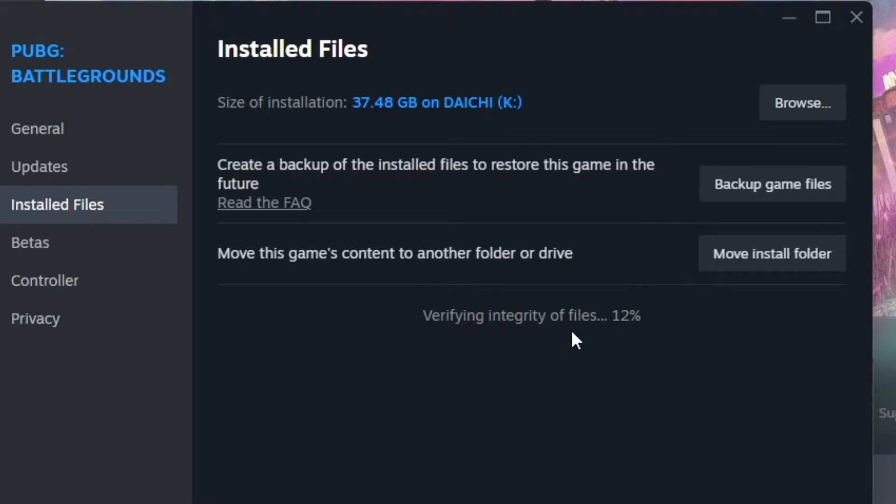